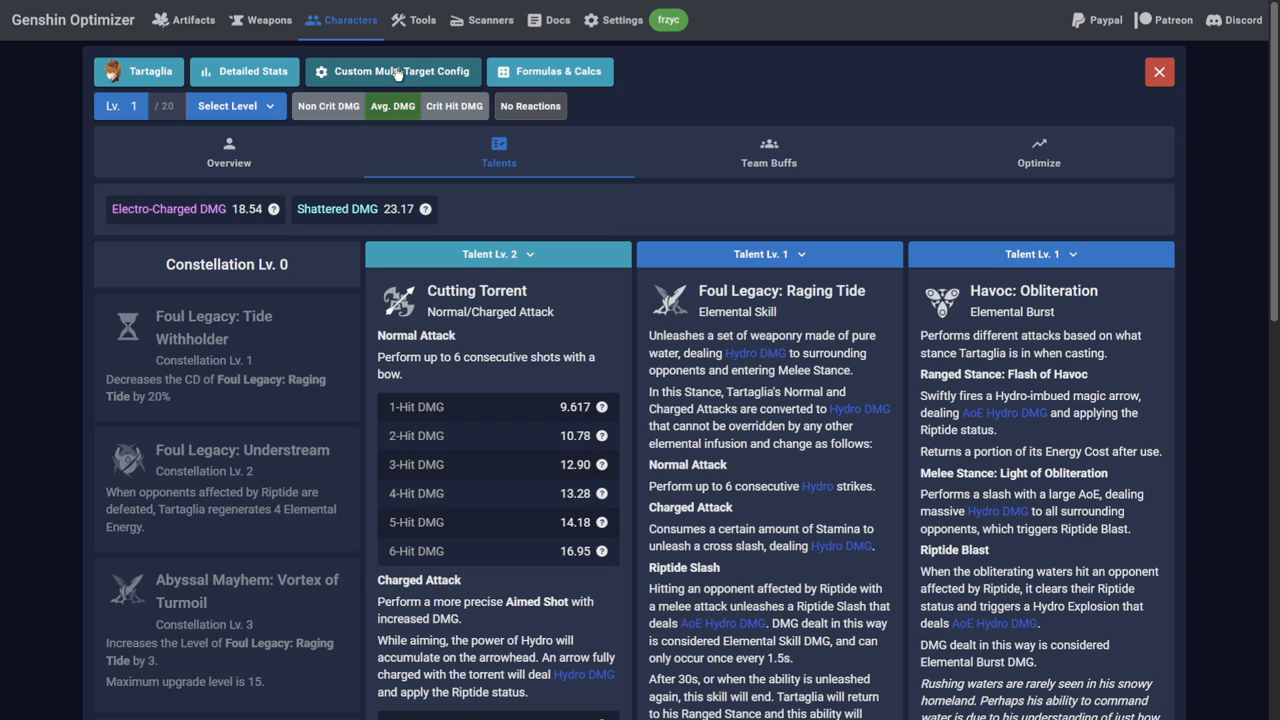
{"action": "mouse_move", "coordinate": [590, 254]}
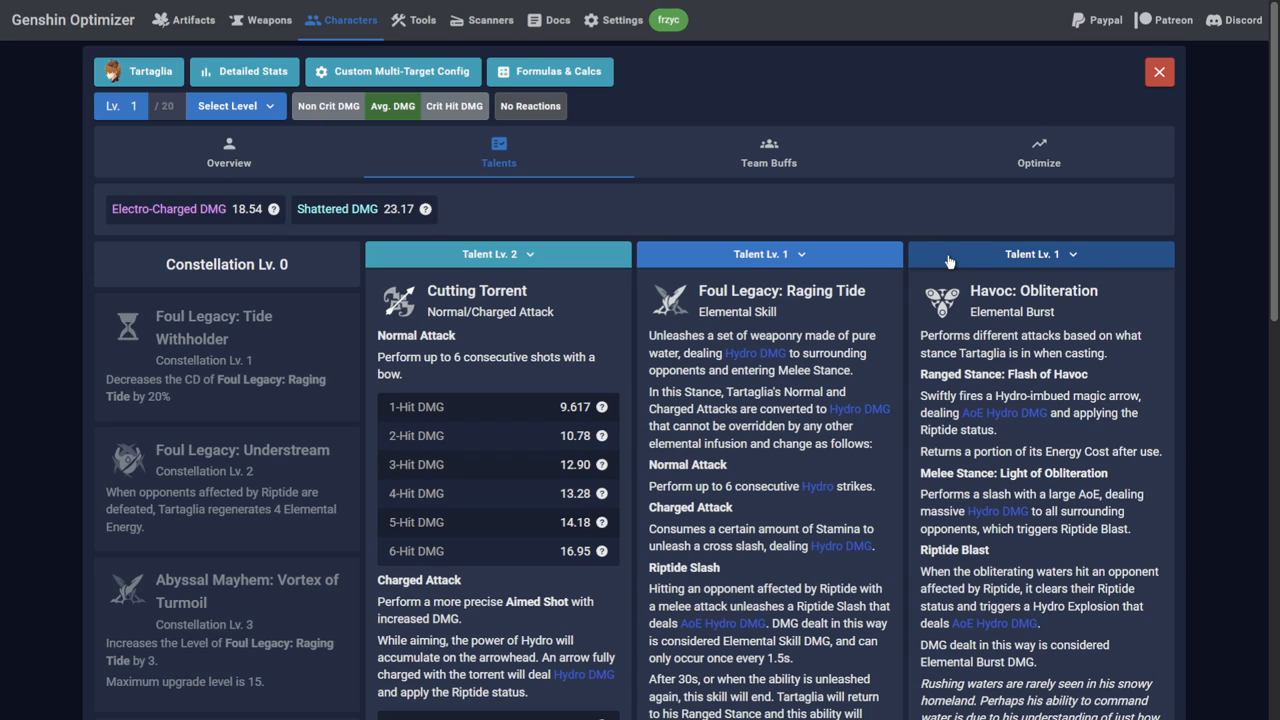
{"action": "mouse_move", "coordinate": [152, 71]}
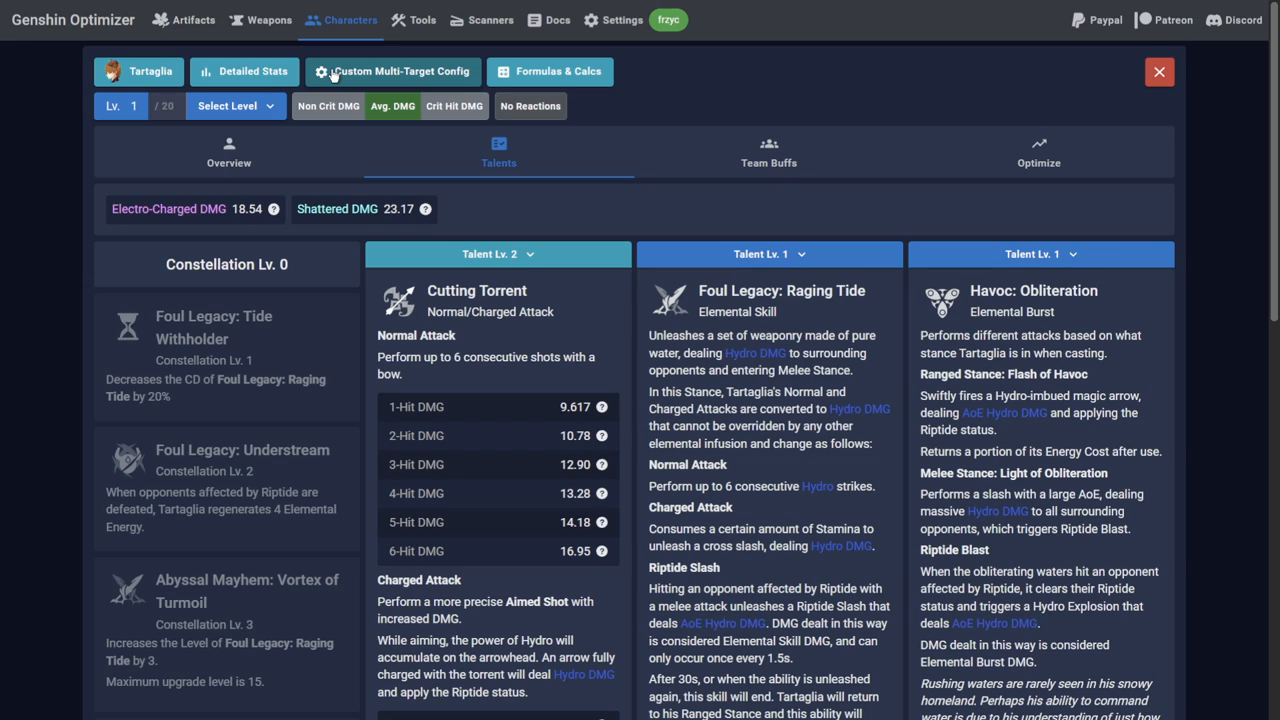
Open the character picker from the Tartaglia button.
{"action": "left_click", "coordinate": [138, 71]}
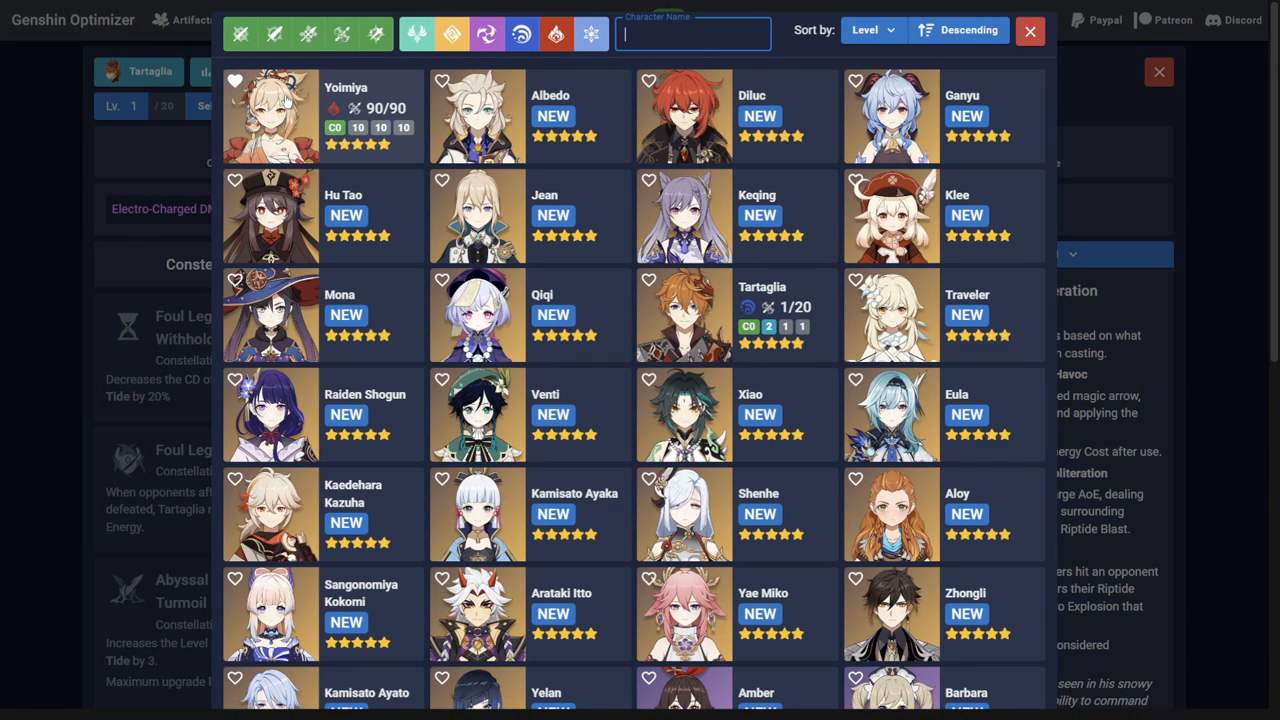
Select Yoimiya, remove her Elemental Mastery build constraint, and open Custom Multi-Target Config.
{"action": "left_click", "coordinate": [270, 115]}
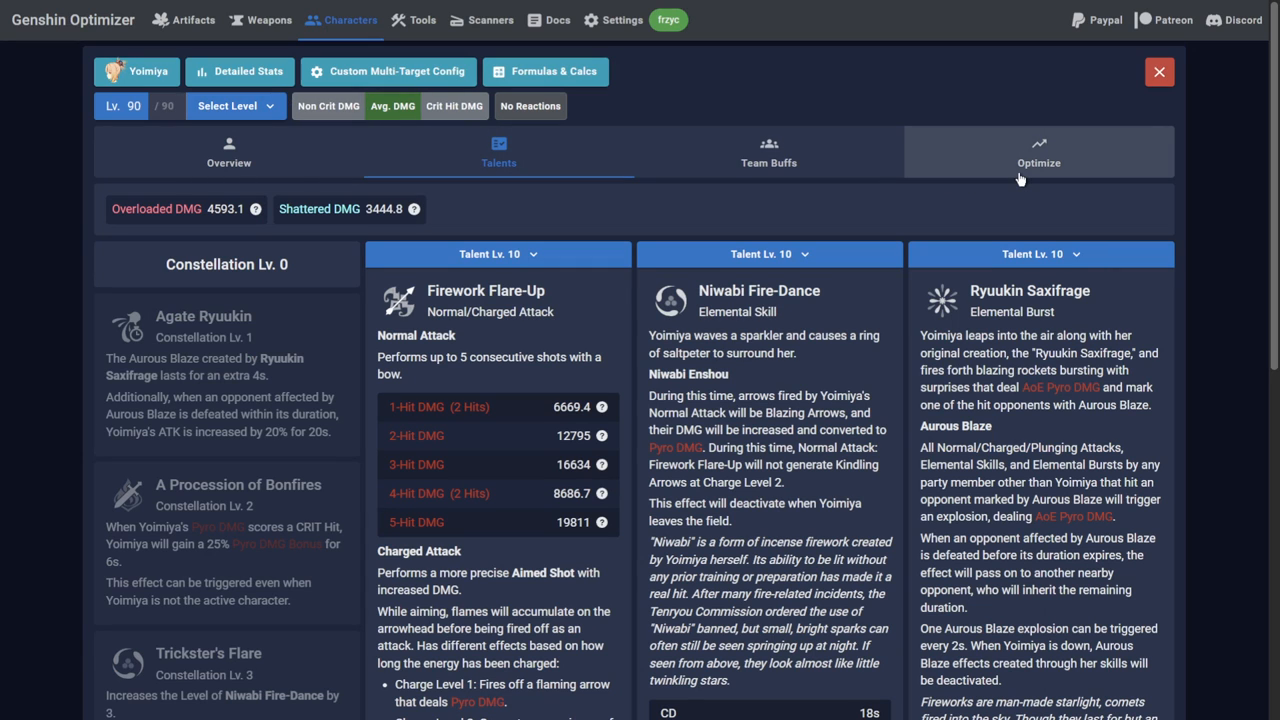
{"action": "left_click", "coordinate": [1038, 152]}
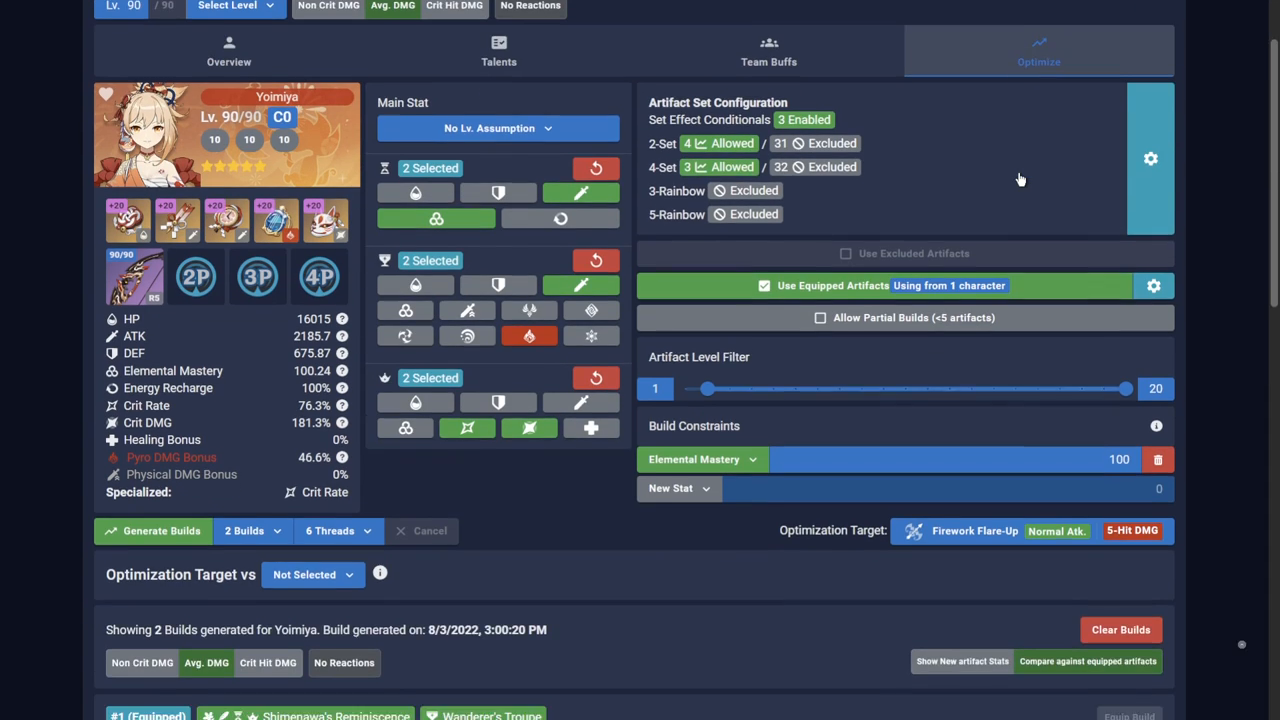
{"action": "scroll", "scroll_direction": "down", "scroll_amount": 3}
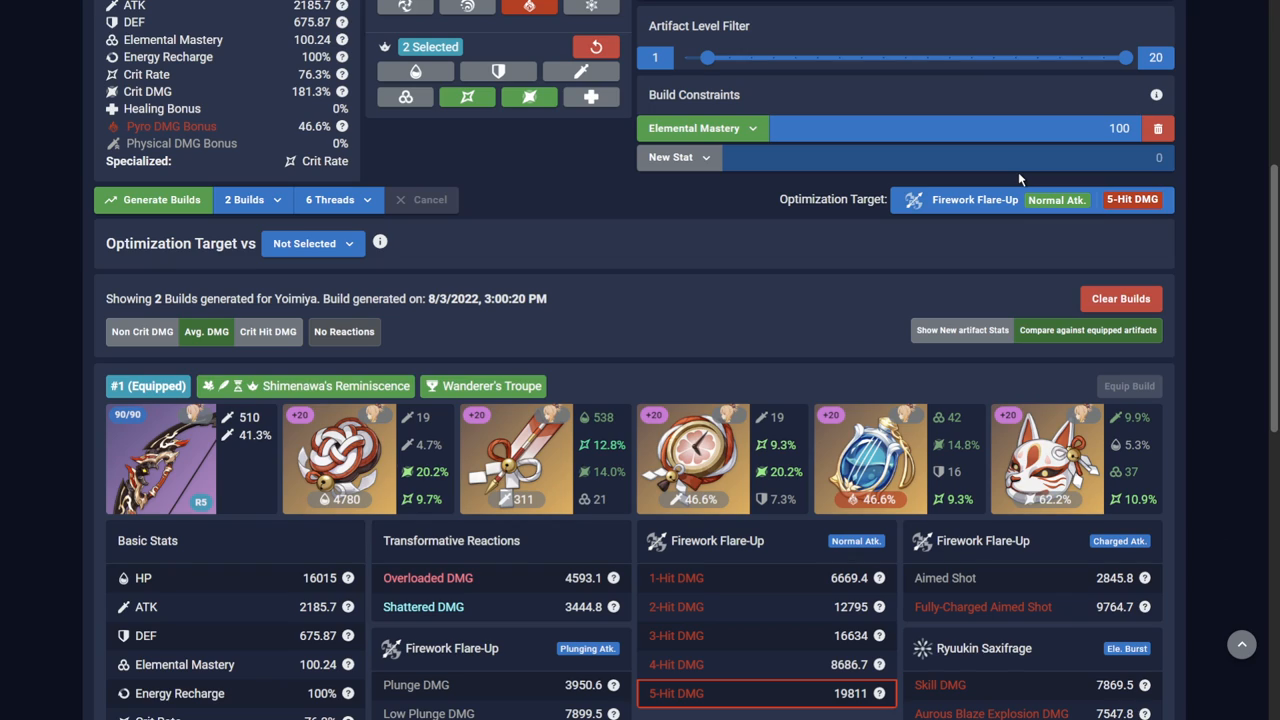
{"action": "mouse_move", "coordinate": [875, 142]}
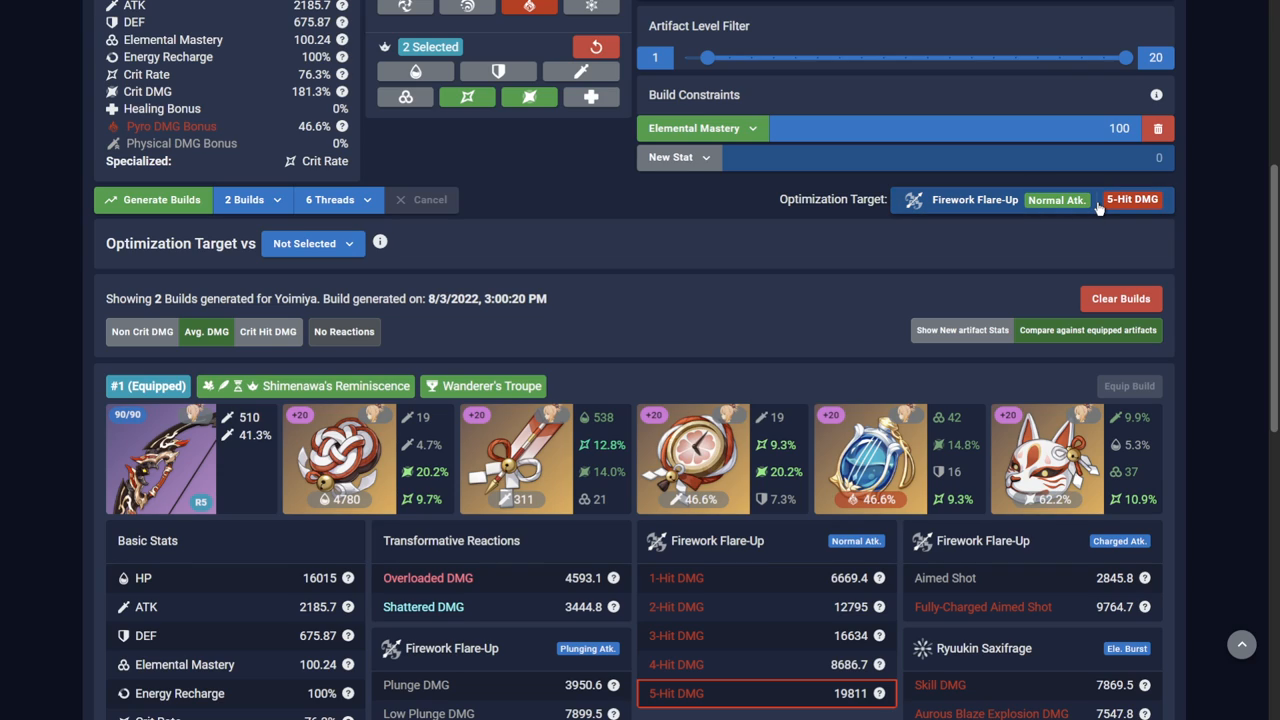
{"action": "left_click", "coordinate": [1157, 128]}
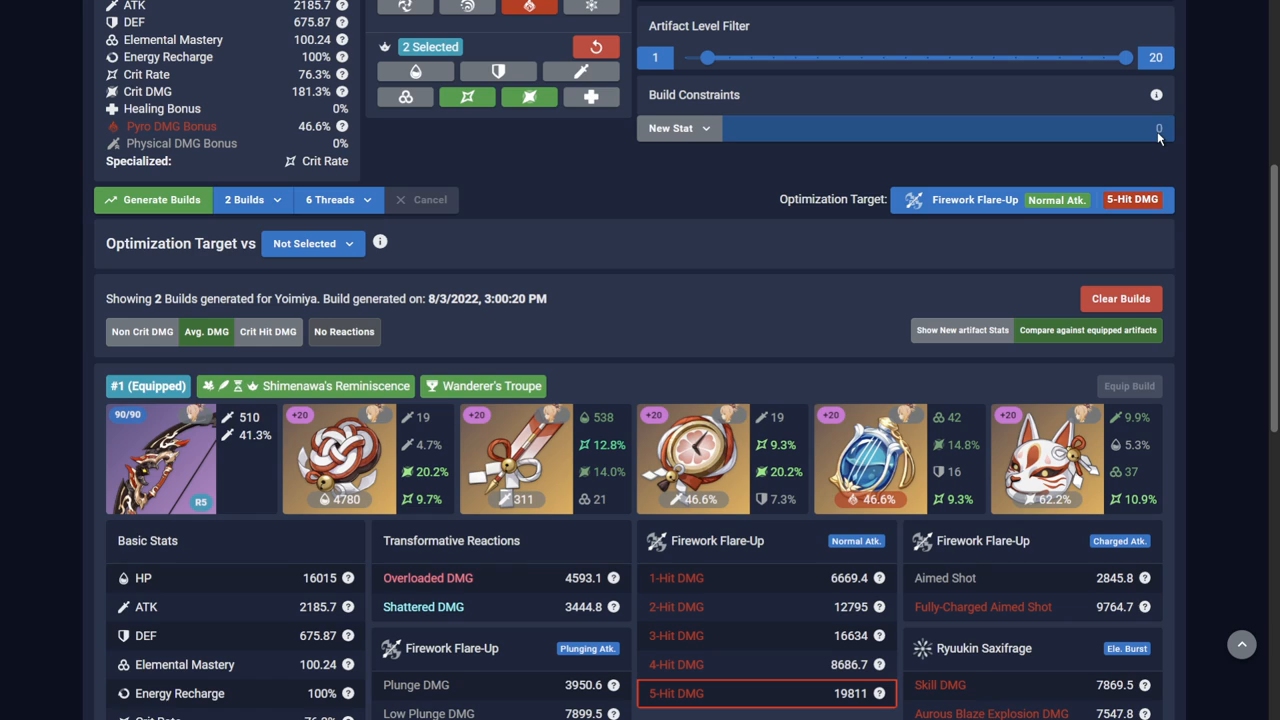
{"action": "left_click", "coordinate": [388, 71]}
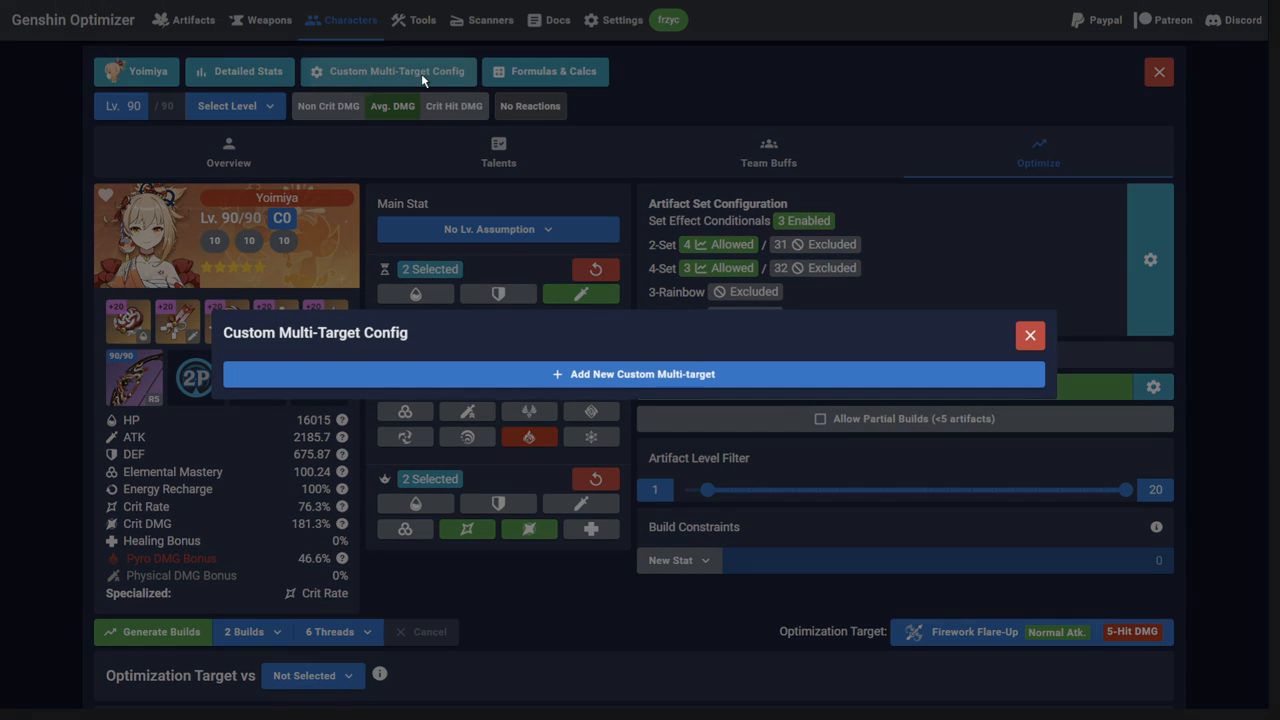
Create multi-target 'Pew pew pew' with Normal Attack 1-Hit x2, 2-Hit, 3-Hit, 4-Hit x2, 5-Hit.
{"action": "left_click", "coordinate": [632, 374]}
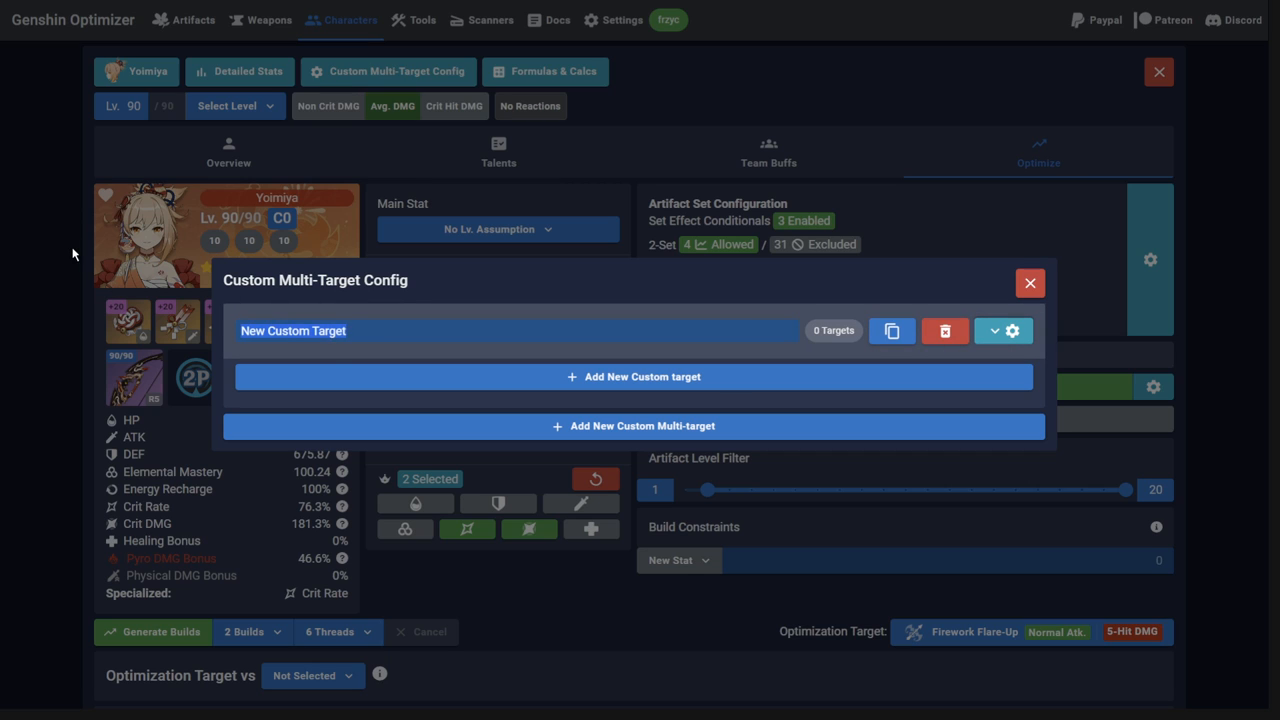
{"action": "type", "text": "Pew pew pew"}
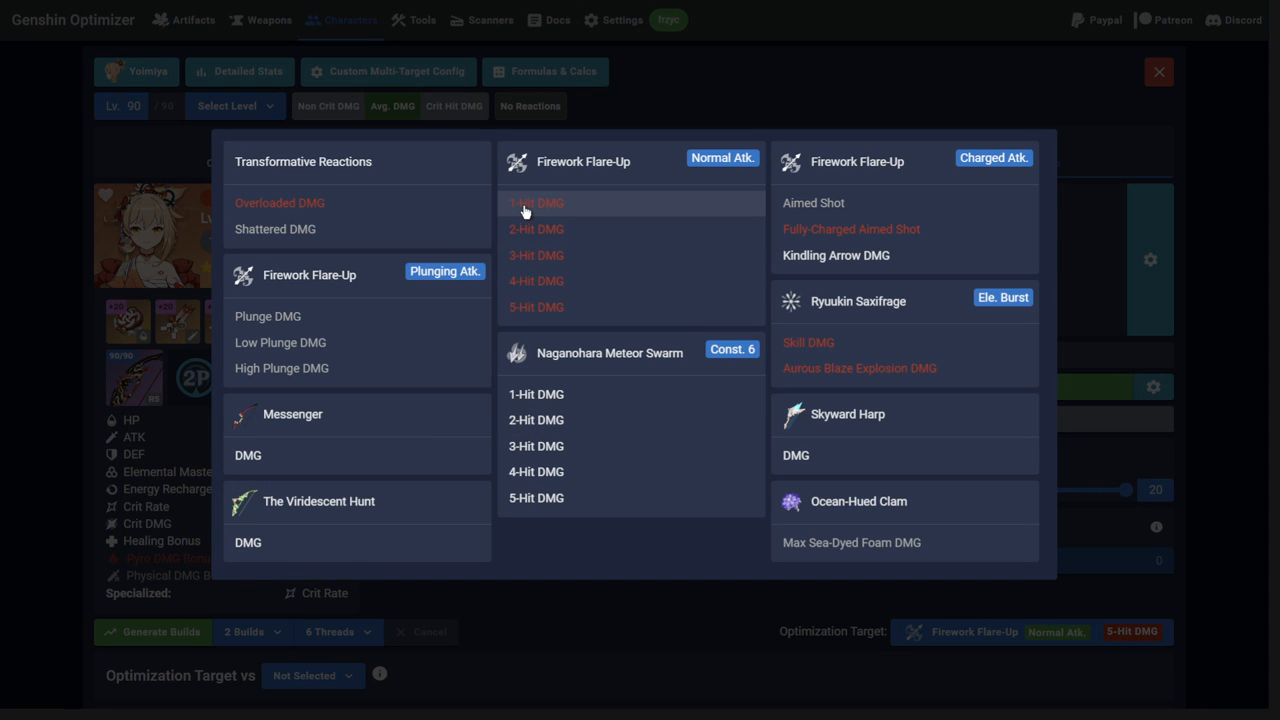
{"action": "mouse_move", "coordinate": [536, 307]}
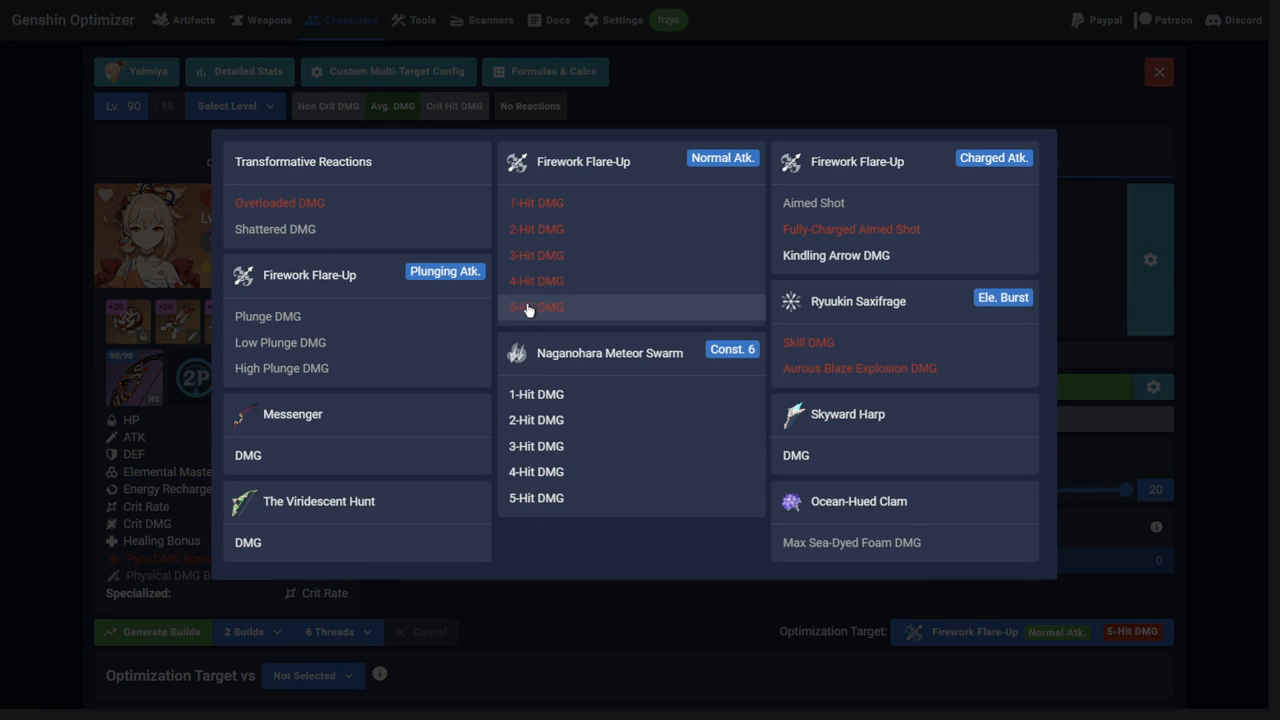
{"action": "mouse_move", "coordinate": [565, 498]}
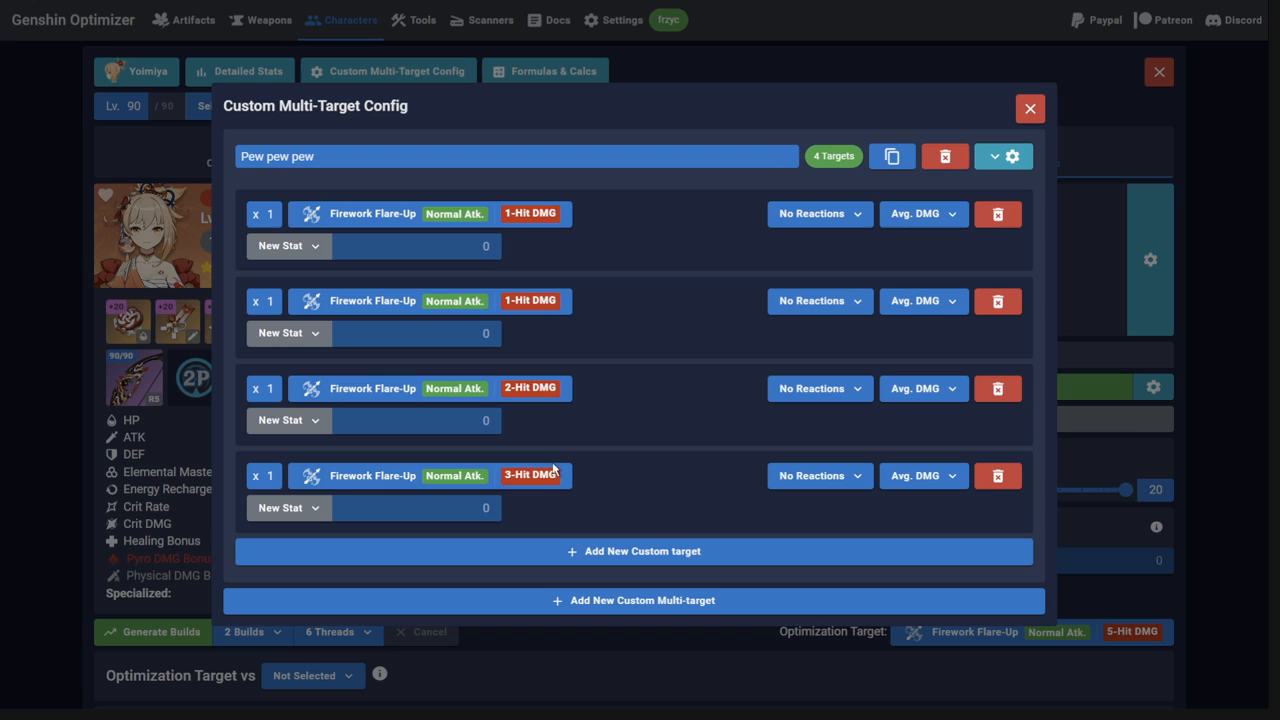
{"action": "left_click", "coordinate": [532, 475]}
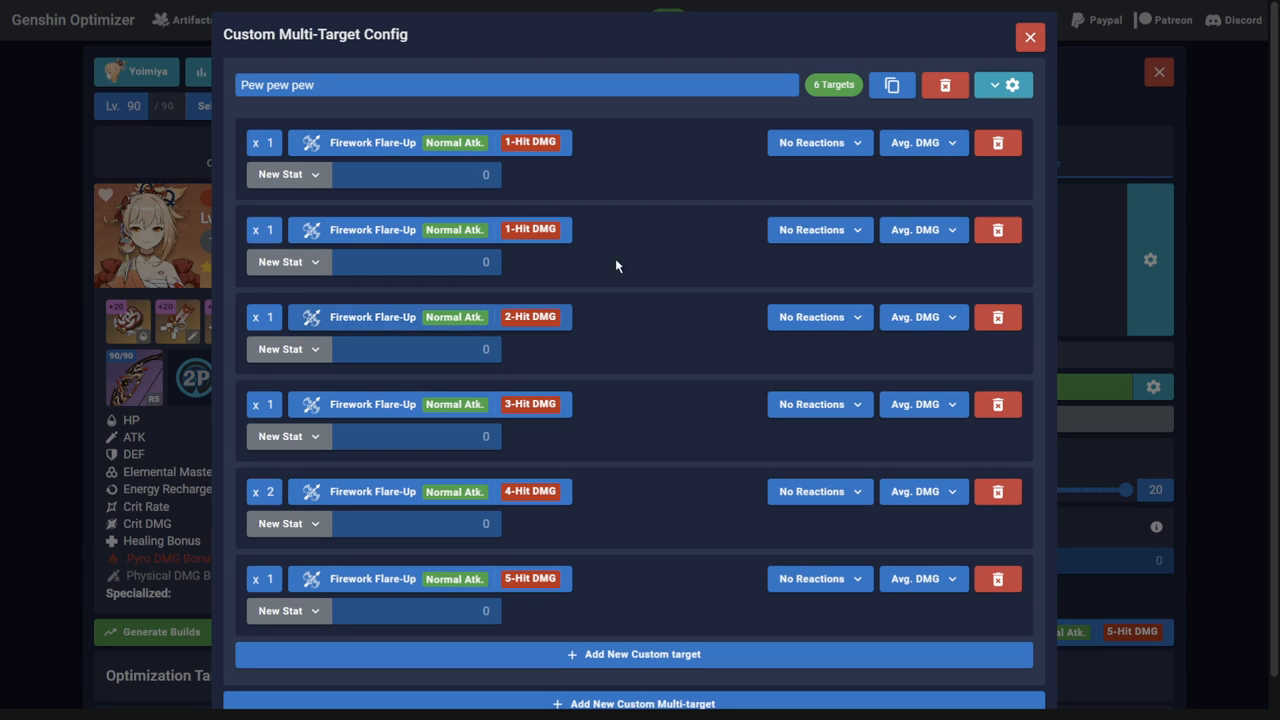
Set the reaction to Vaporize on the first 1-Hit, 3-Hit and 5-Hit targets.
{"action": "left_click", "coordinate": [819, 142]}
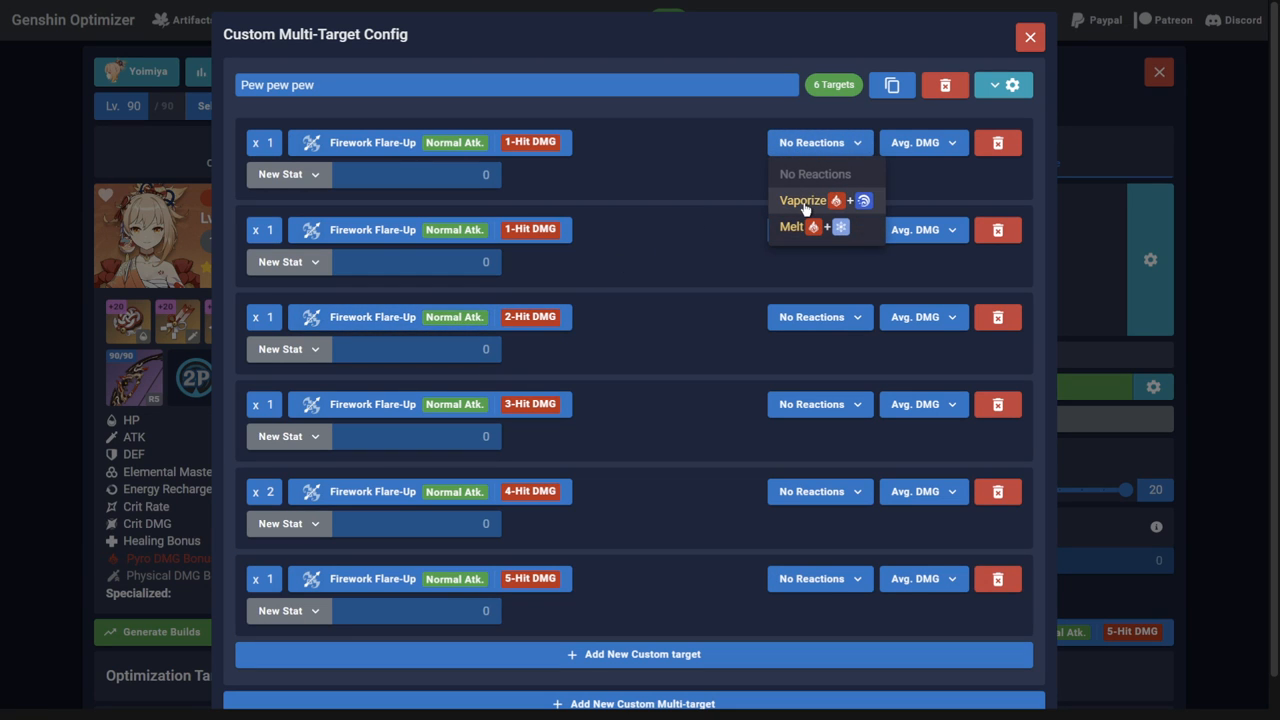
{"action": "left_click", "coordinate": [803, 200]}
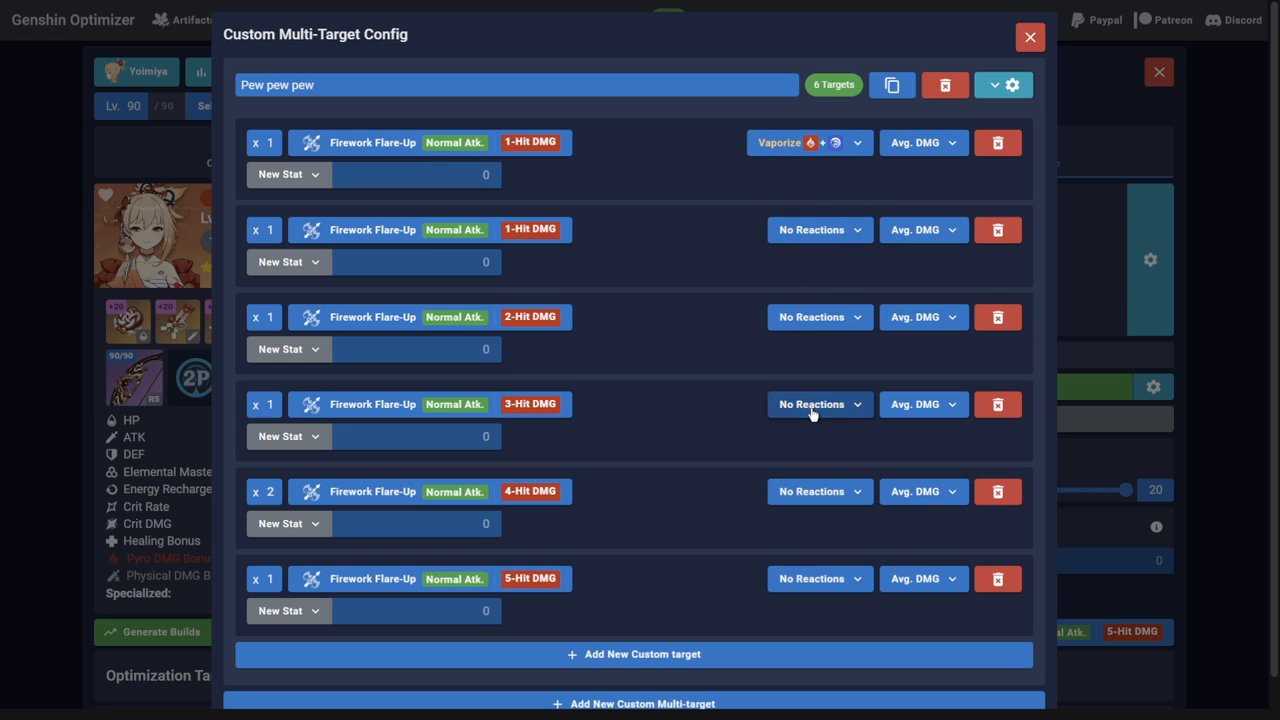
{"action": "left_click", "coordinate": [812, 404]}
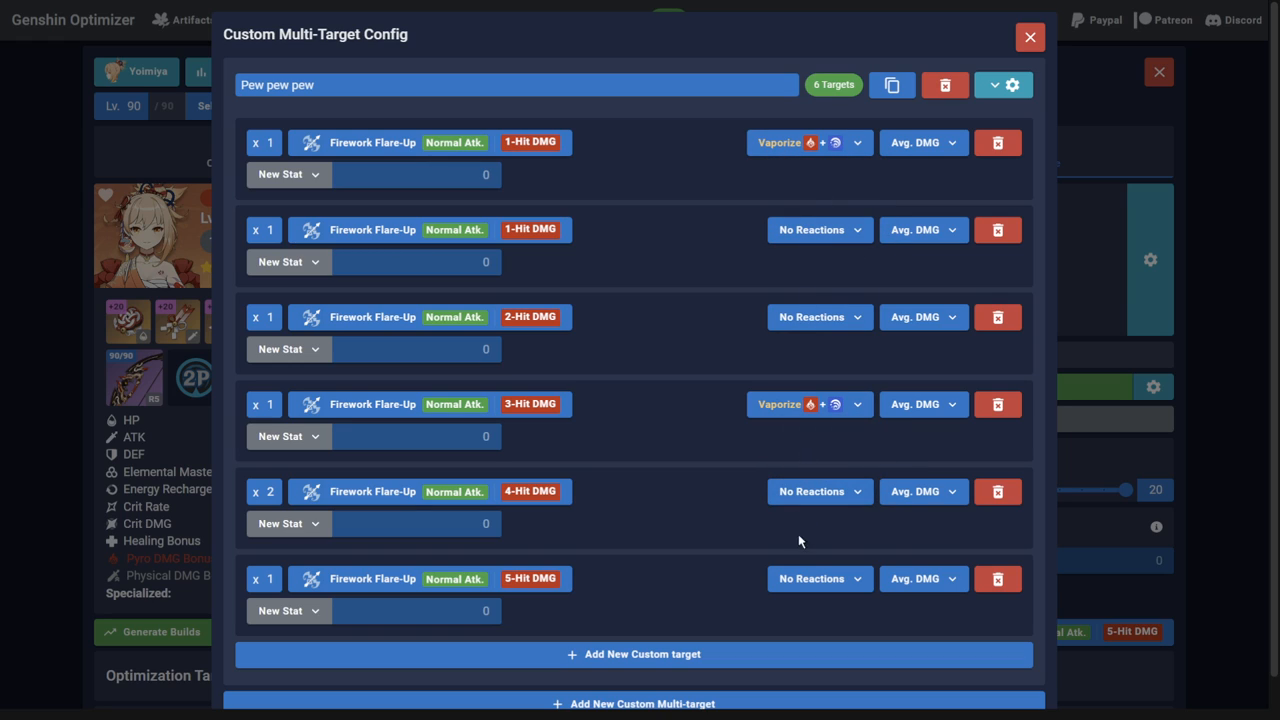
{"action": "left_click", "coordinate": [818, 578]}
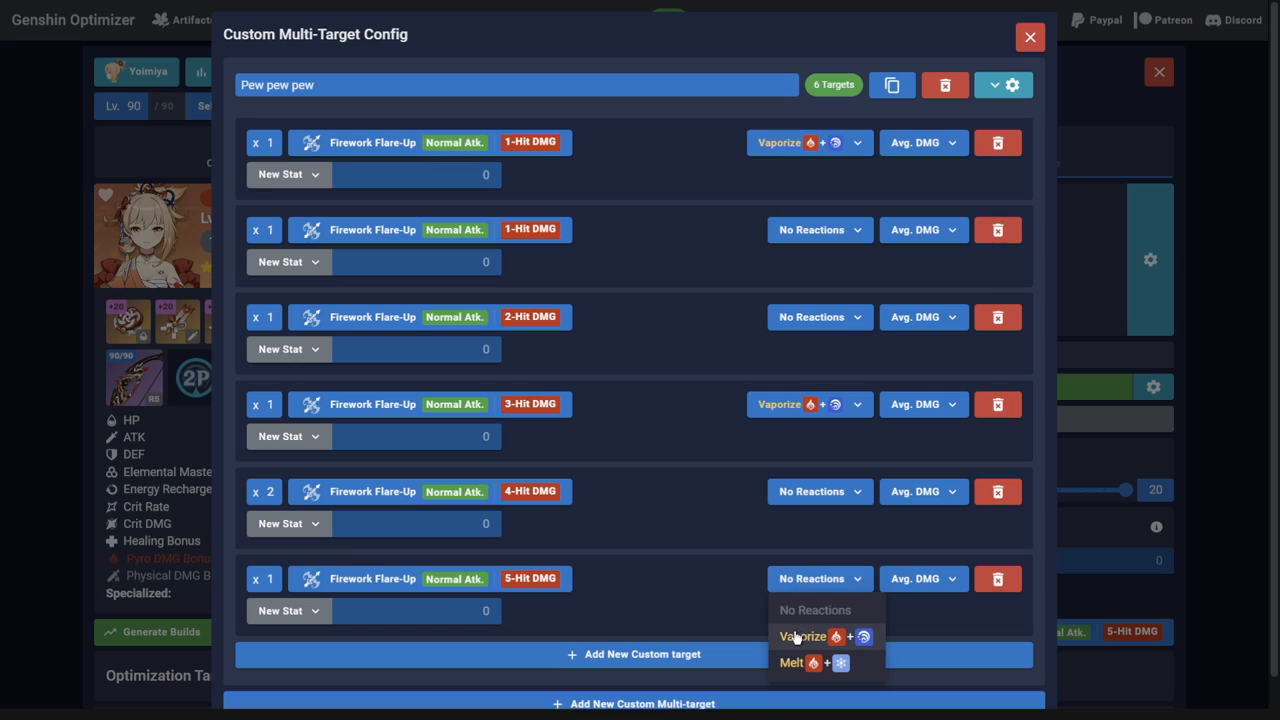
{"action": "left_click", "coordinate": [803, 636]}
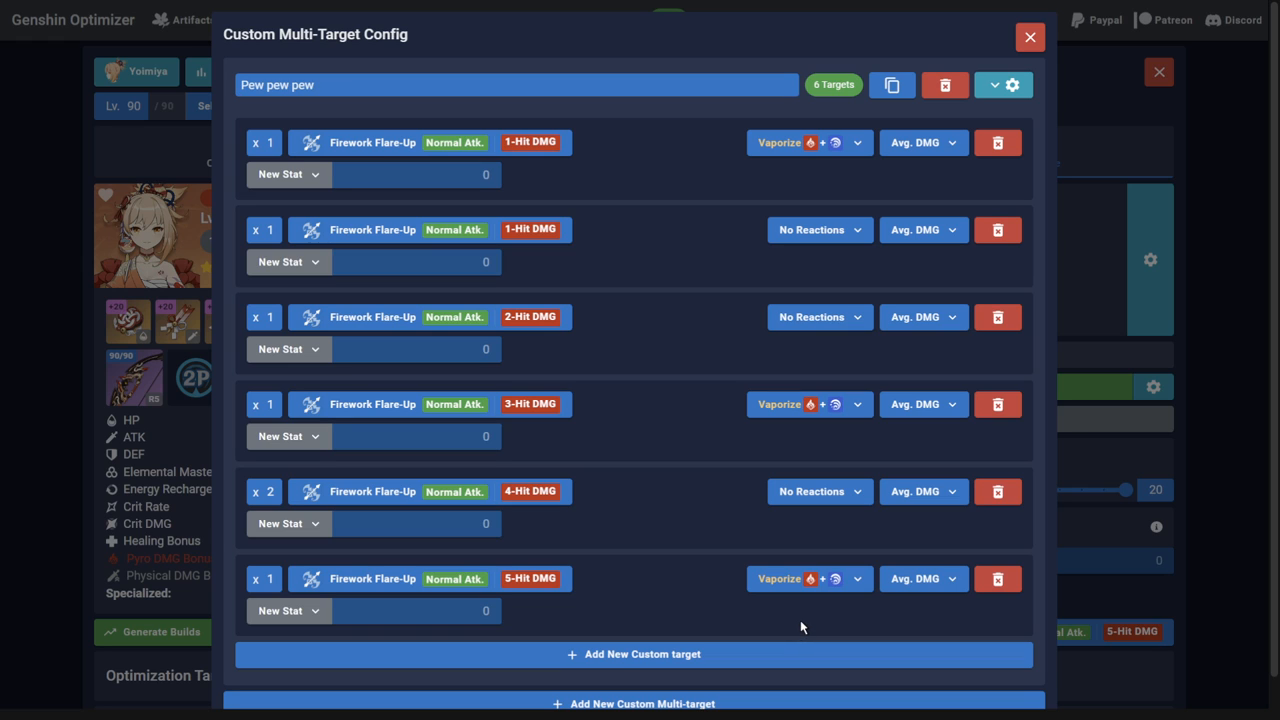
{"action": "mouse_move", "coordinate": [740, 651]}
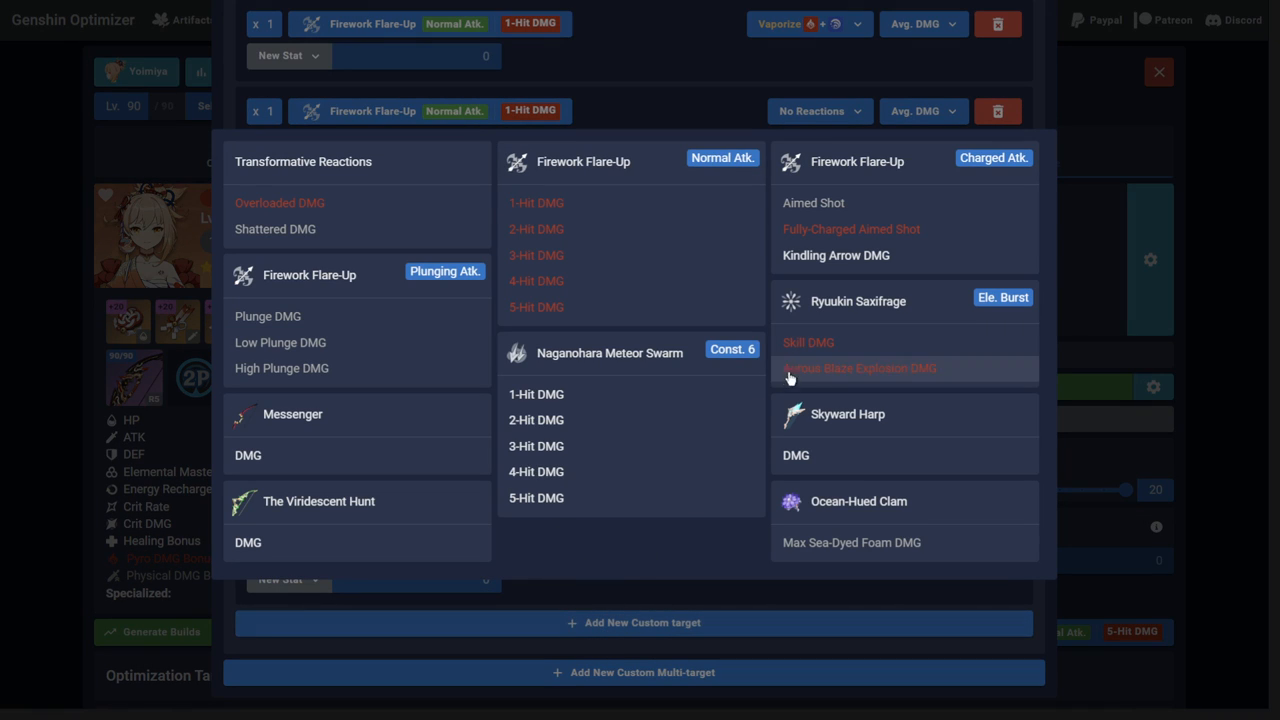
Add Aurous Blaze Explosion DMG and set 'Pew pew pew' as the optimization target.
{"action": "left_click", "coordinate": [536, 229]}
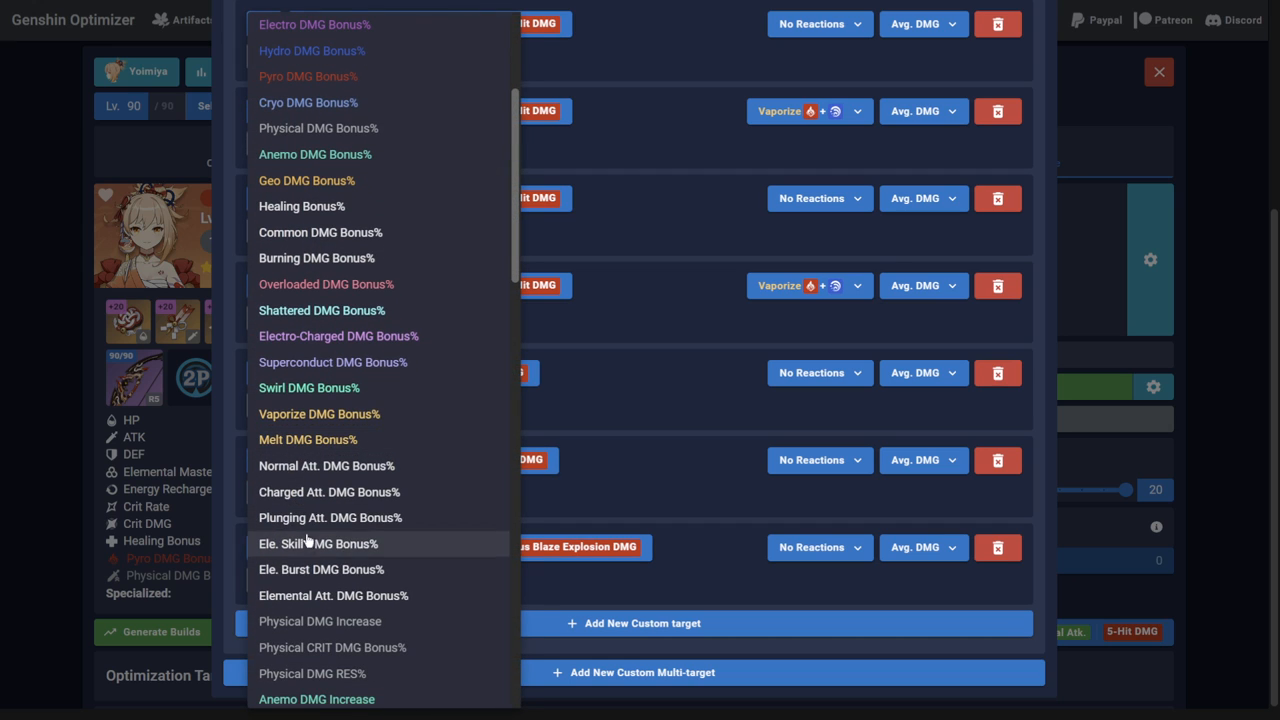
{"action": "scroll", "scroll_direction": "up", "scroll_amount": 3}
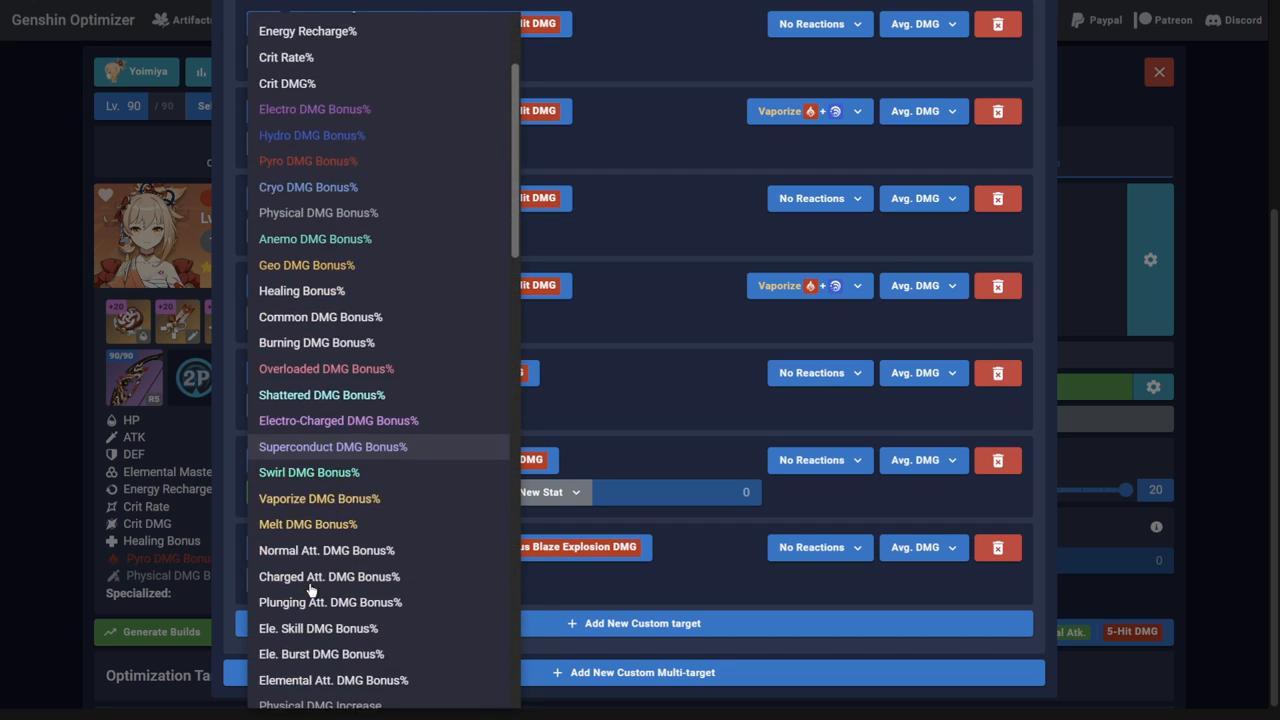
{"action": "left_click", "coordinate": [320, 654]}
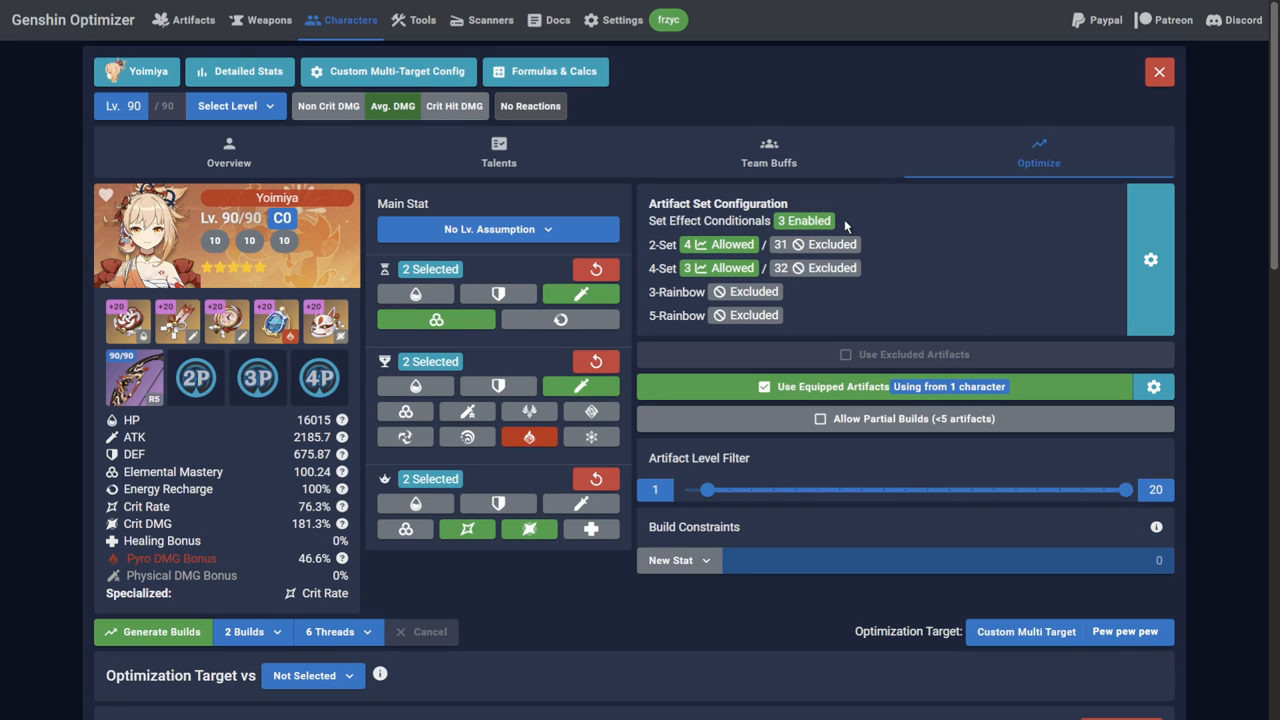
Generate Yoimiya builds; the top build shows Pew pew pew at 113512 (+2672.5).
{"action": "left_click", "coordinate": [161, 631]}
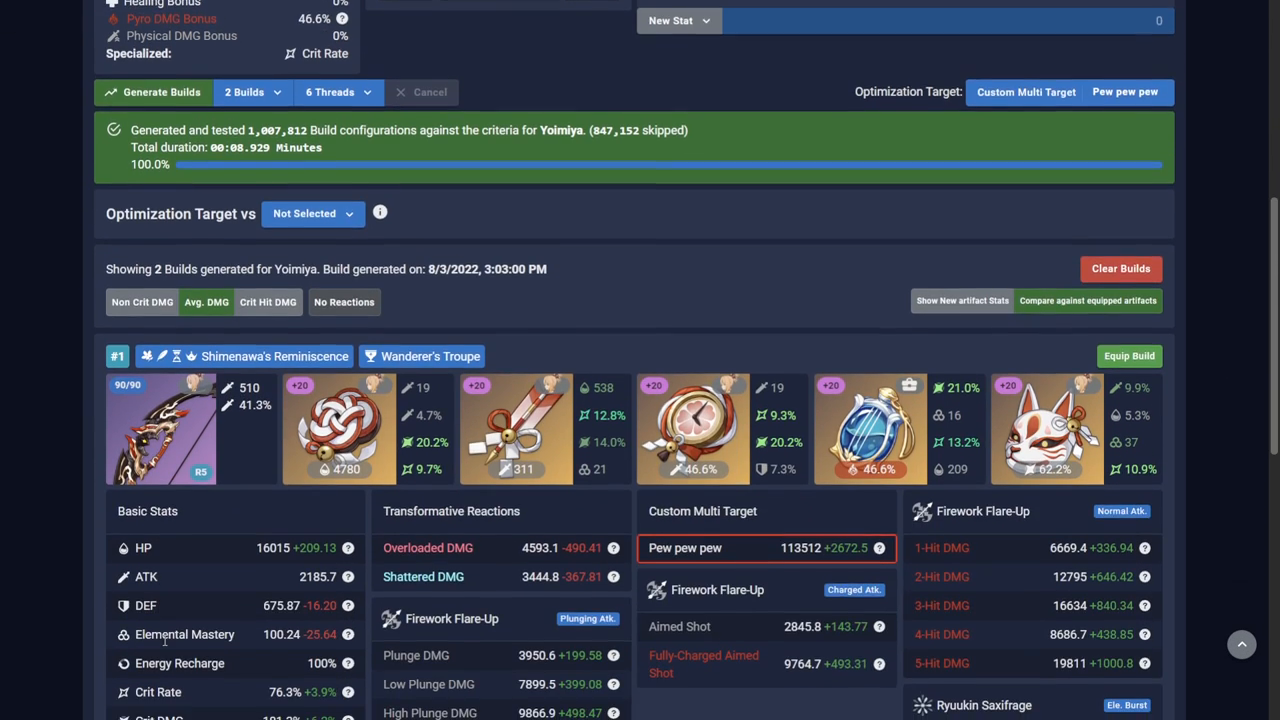
{"action": "scroll", "scroll_direction": "down", "scroll_amount": 3}
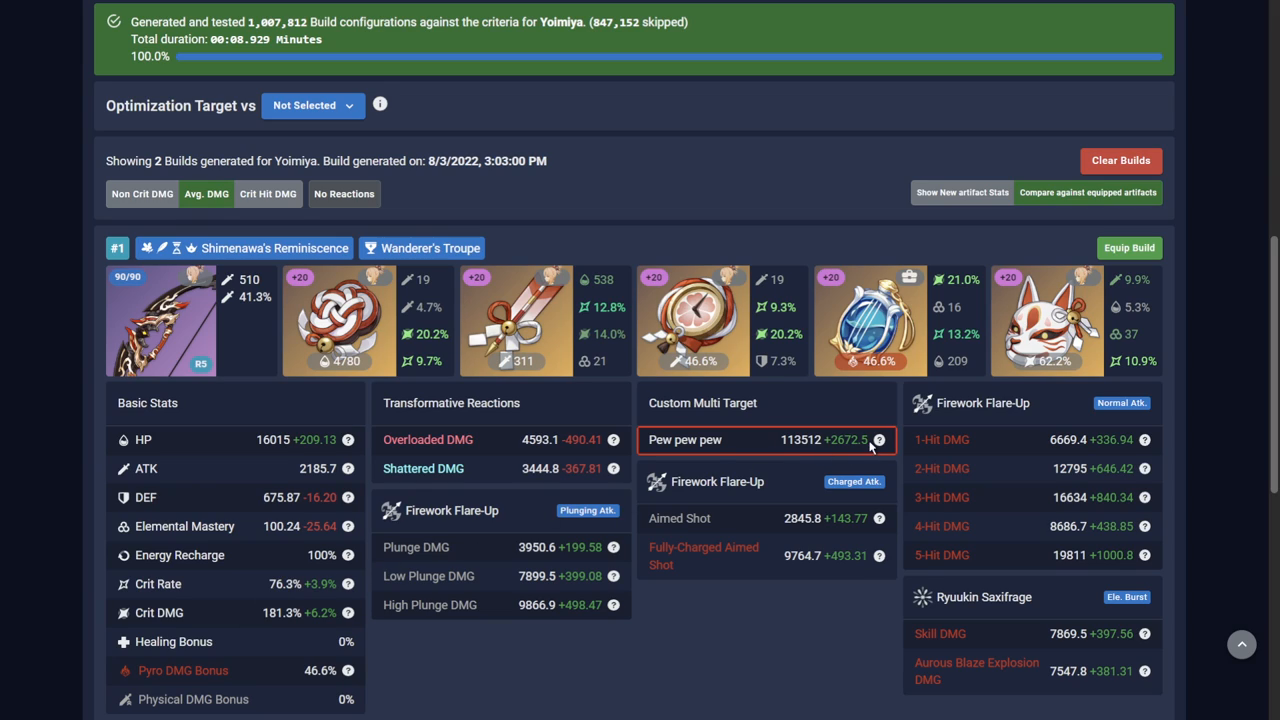
{"action": "mouse_move", "coordinate": [879, 440]}
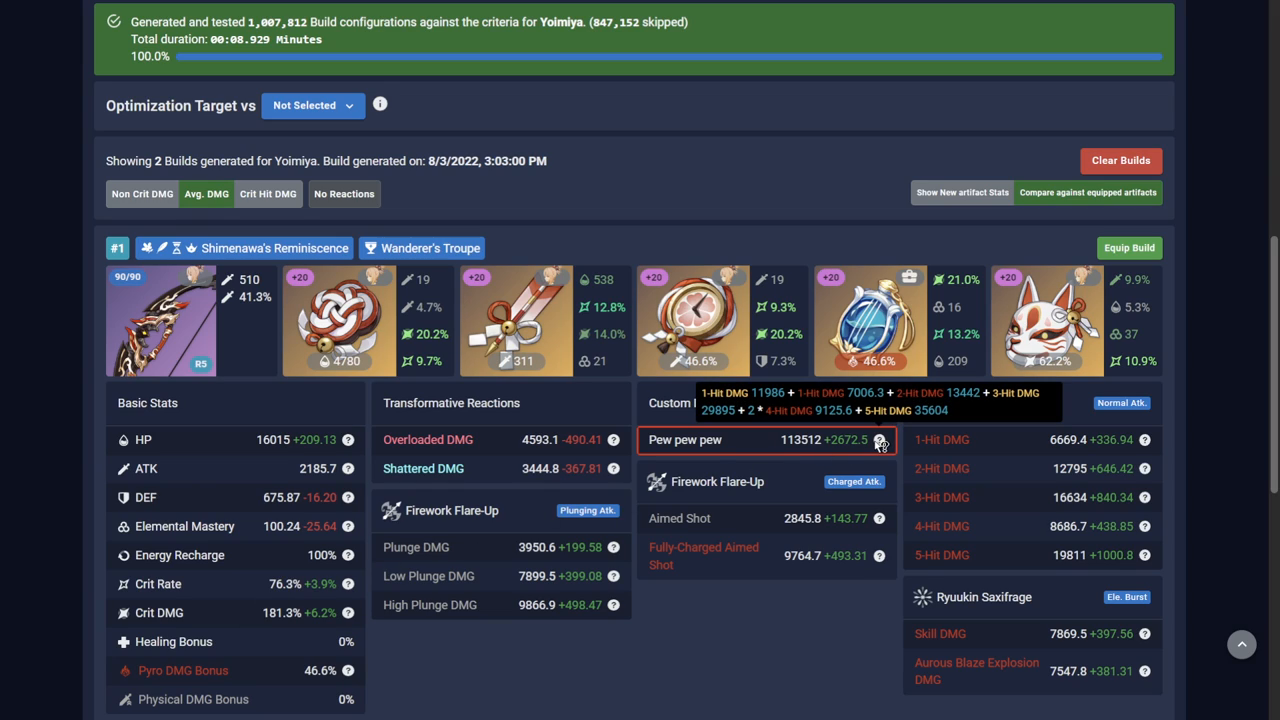